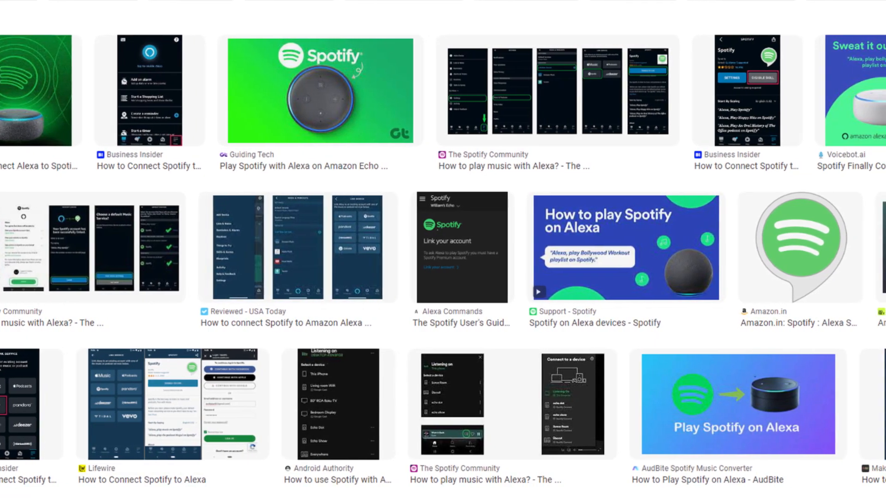
# Browse image results on linking Spotify to Alexa via More, Settings, Music & Podcasts, Link New Service
pyautogui.scroll(-3)
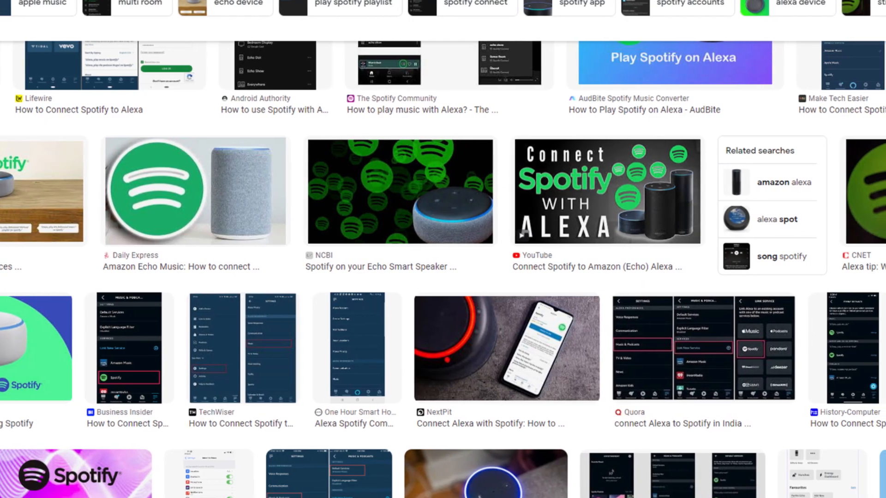
pyautogui.scroll(-3)
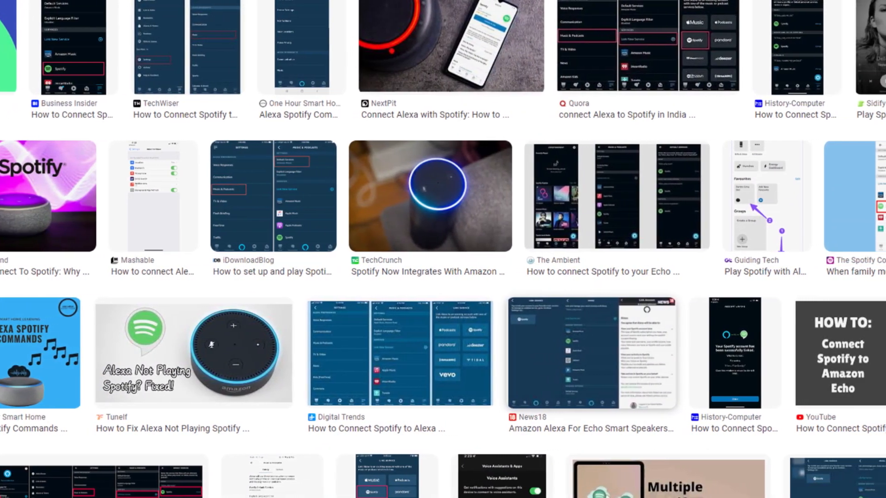
pyautogui.scroll(-3)
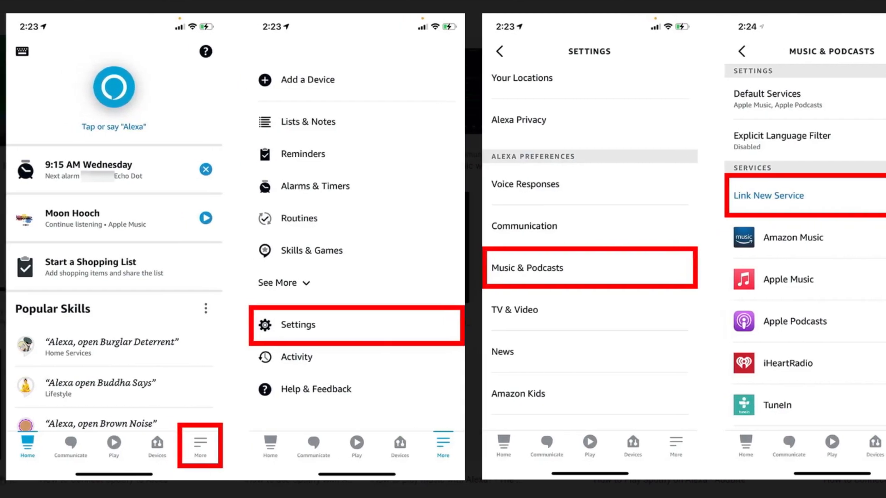
pyautogui.click(768, 196)
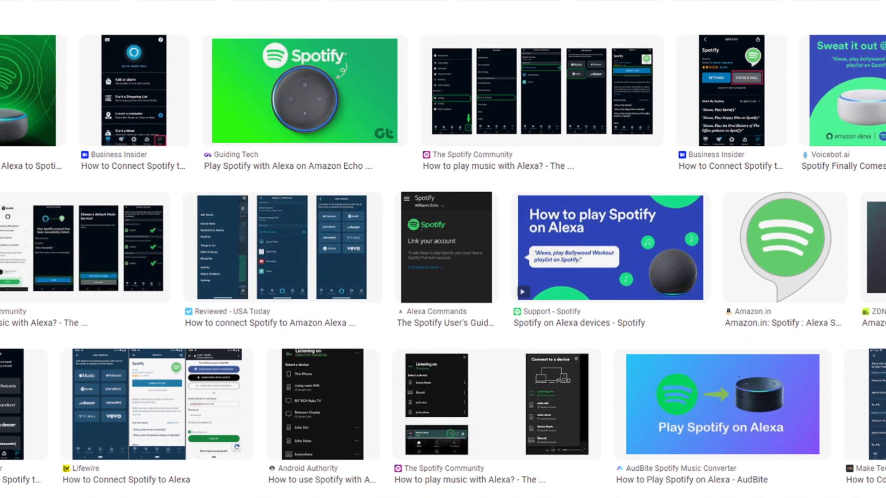
pyautogui.scroll(-3)
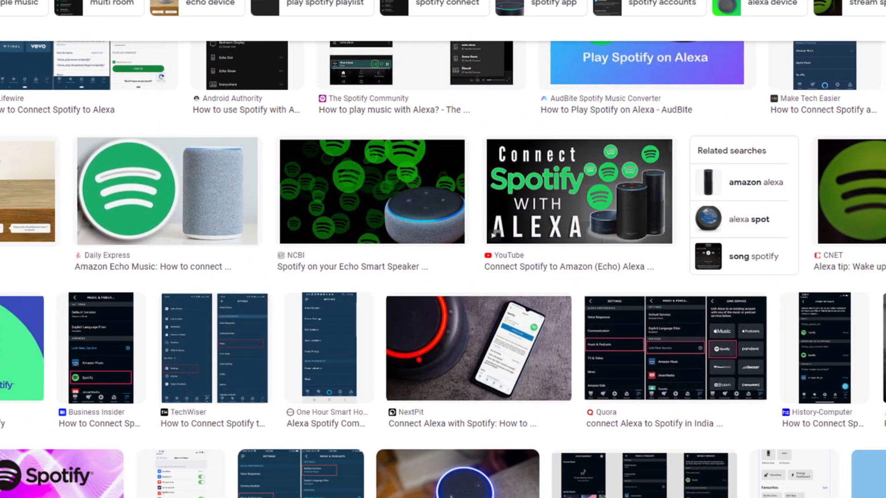
pyautogui.scroll(-3)
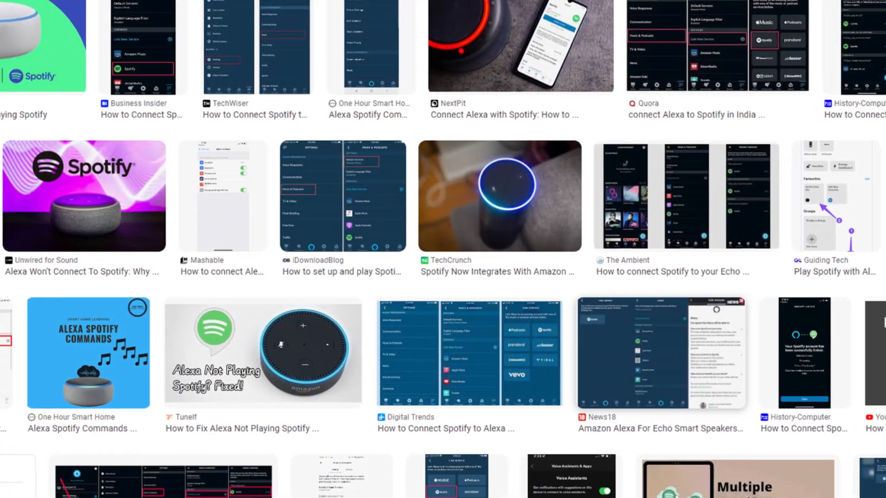